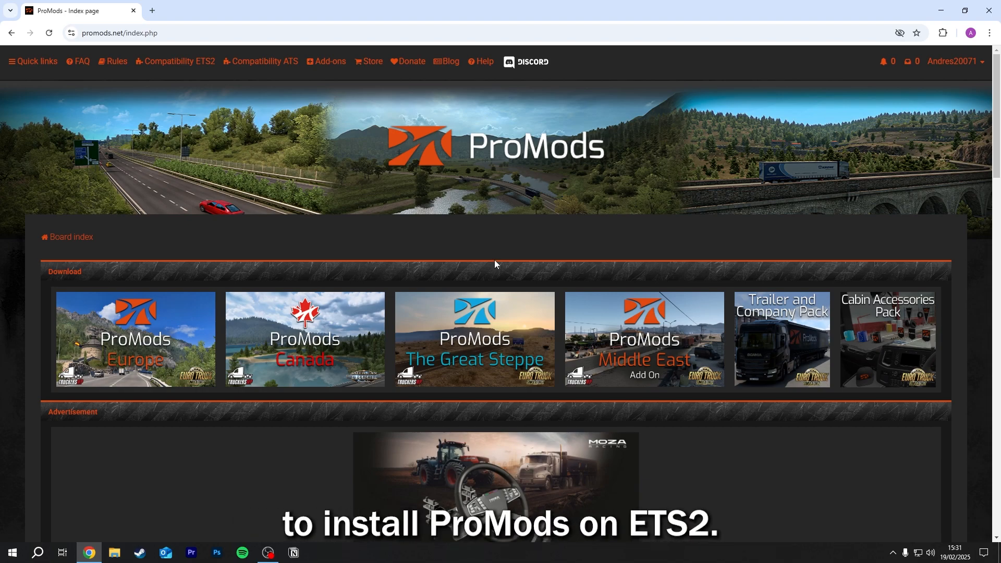
mouse_move(533, 291)
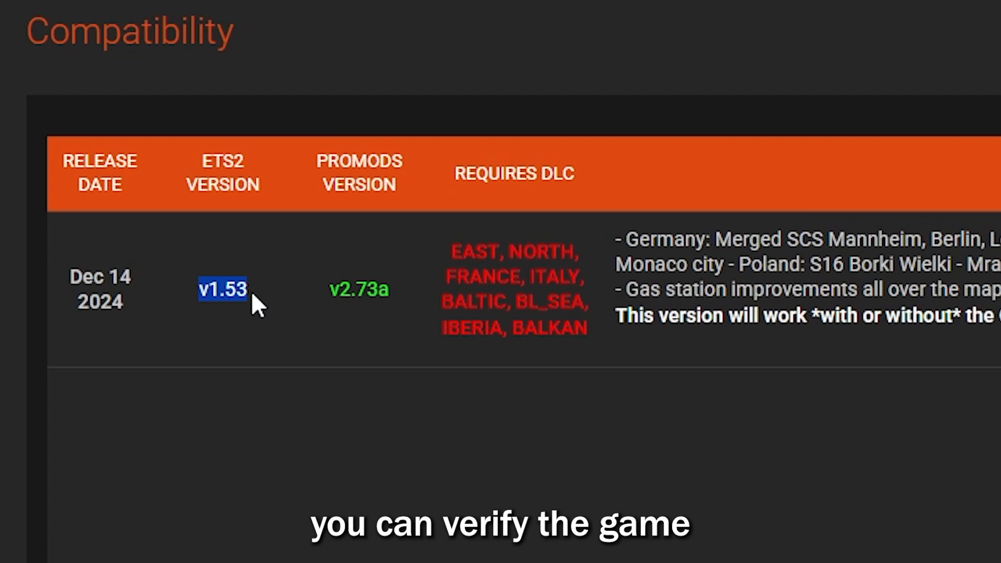
mouse_move(220, 325)
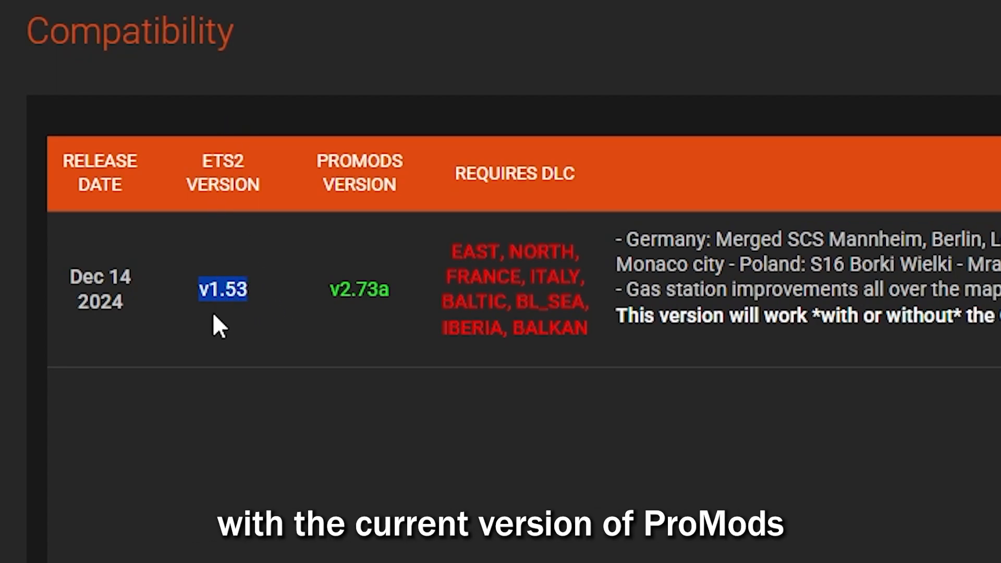
Check the required DLC list for ETS2 1.53 and reach installation step 1 for ProMods 2.73a
left_click(358, 288)
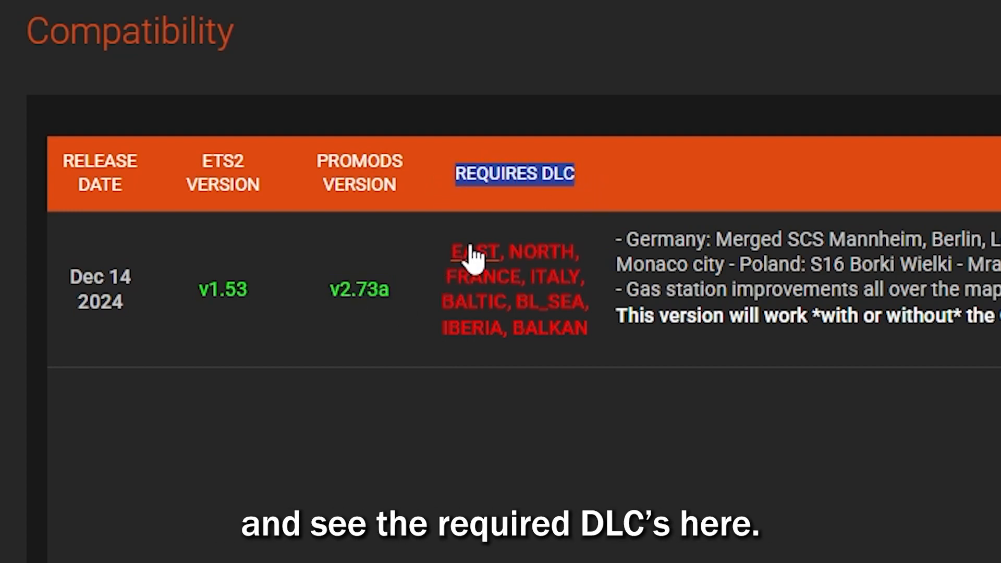
scroll("down", 3)
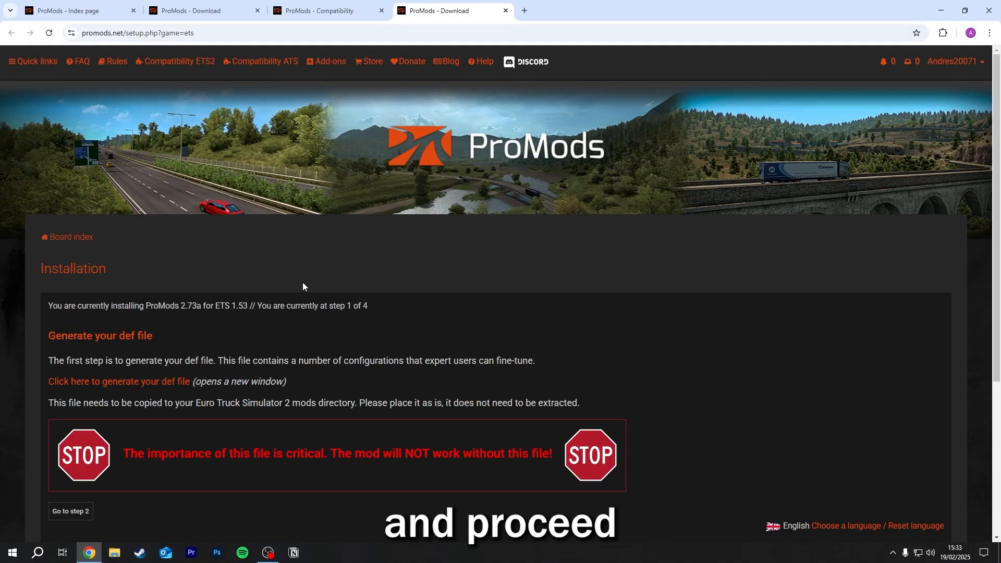
Launch the def file generator for ETS2 and review the vegetation drawing distance options
scroll("down", 3)
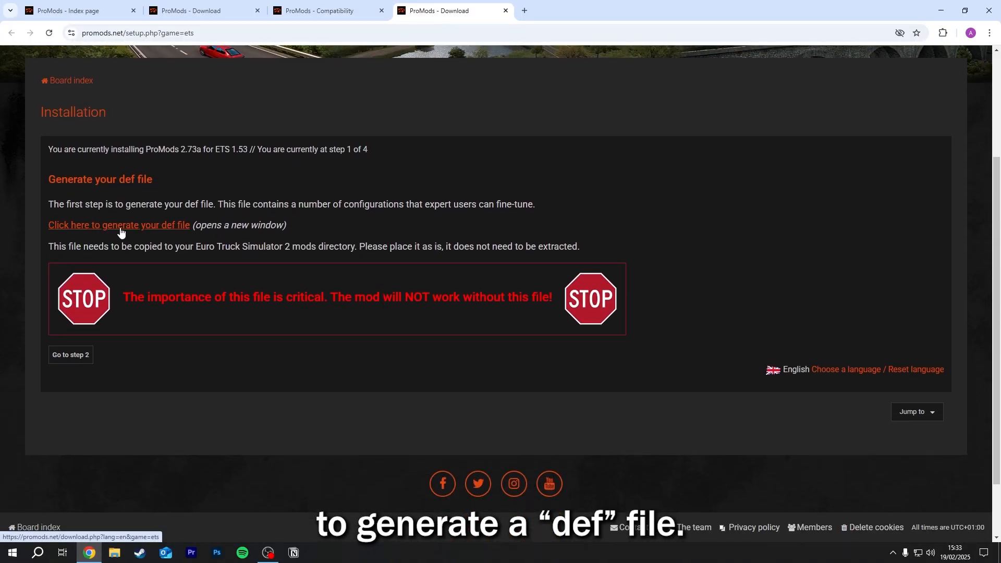
left_click(119, 225)
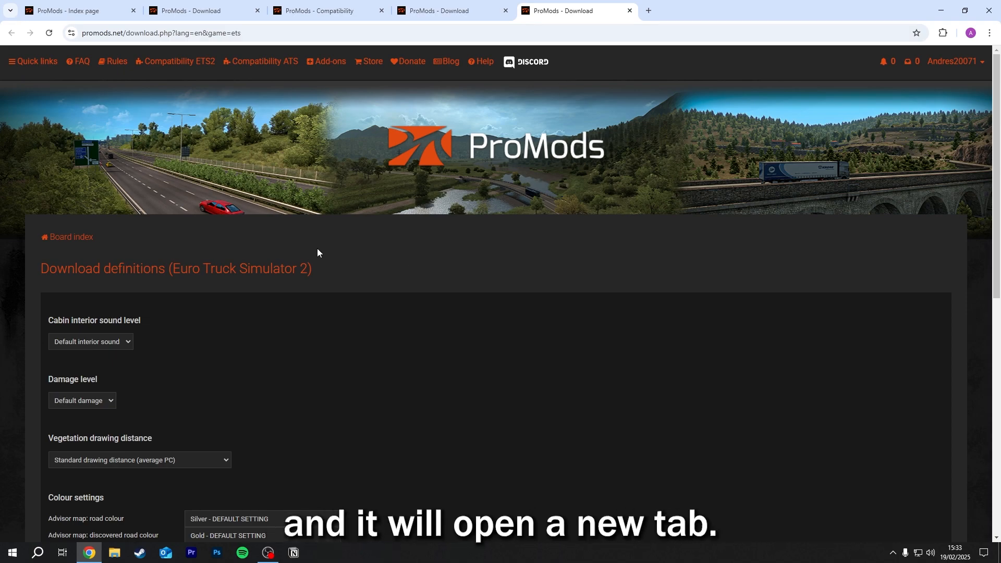
scroll("down", 3)
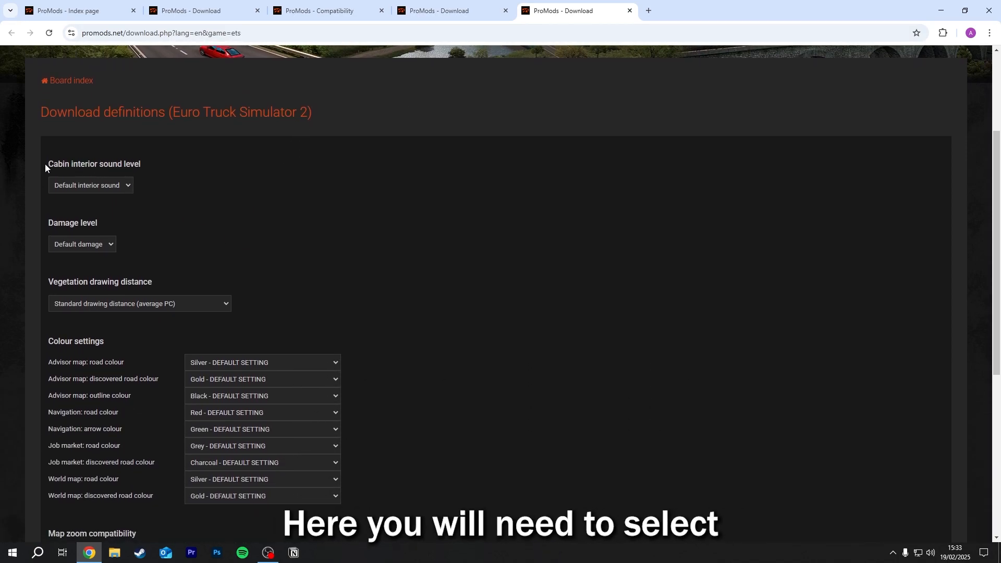
scroll("down", 3)
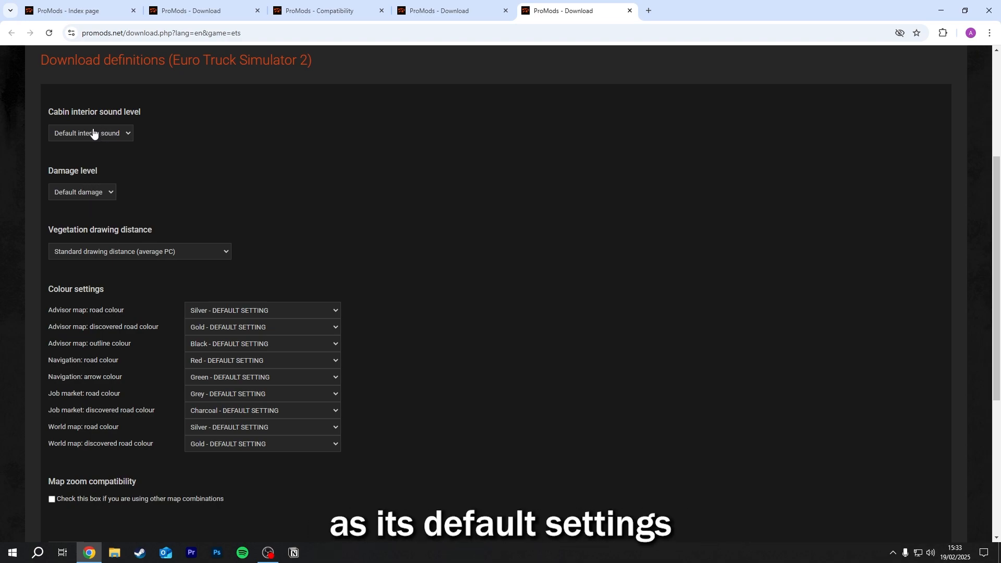
scroll("down", 3)
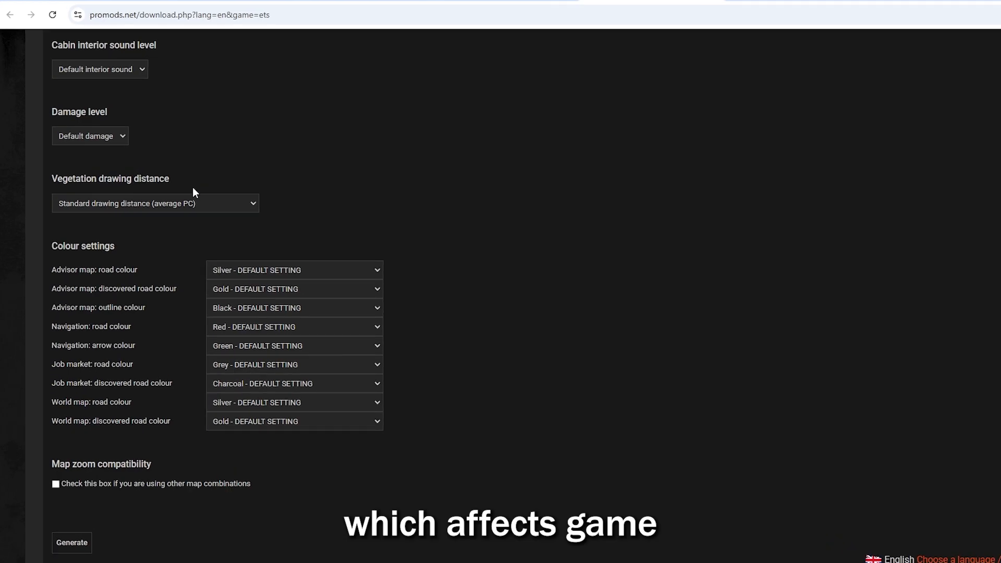
left_click(155, 203)
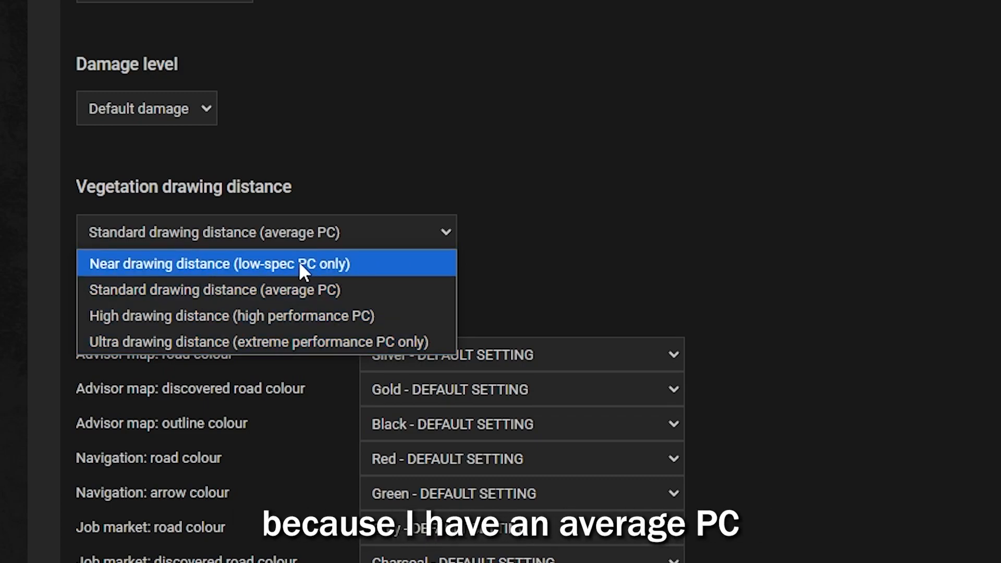
mouse_move(310, 290)
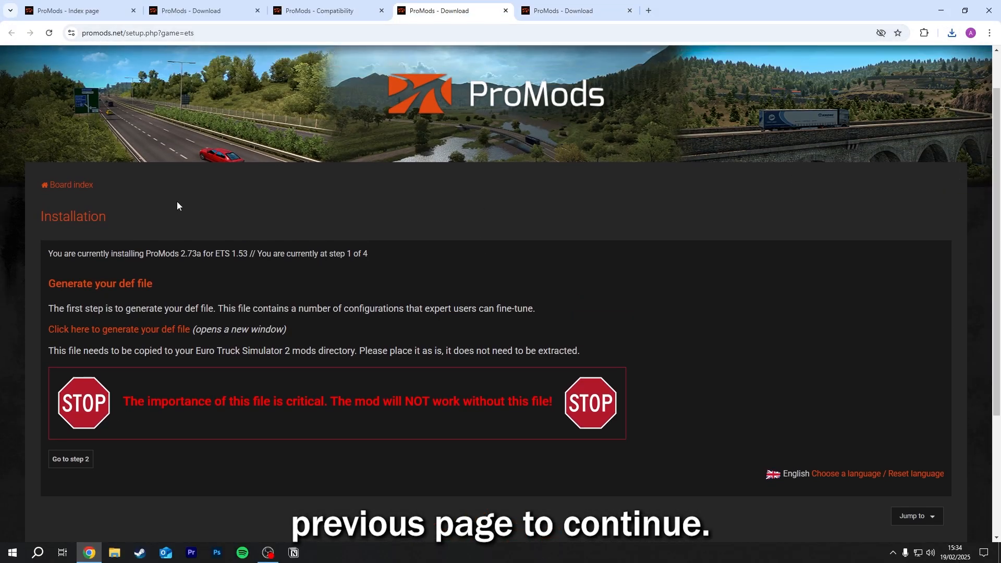
Move to step 2 and reach the Premium and Standard Download options for ProMods 2.73a
left_click(70, 459)
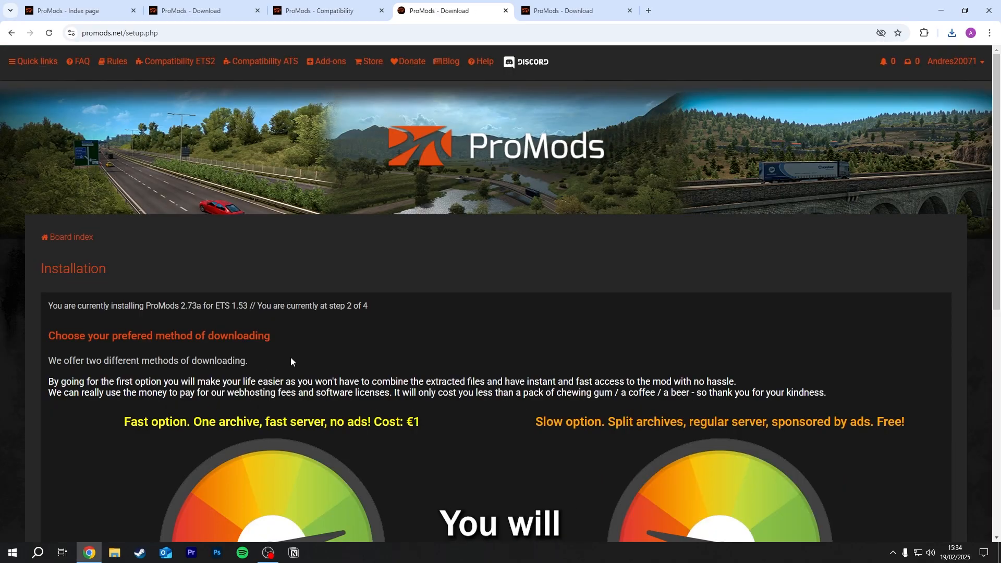
scroll("down", 3)
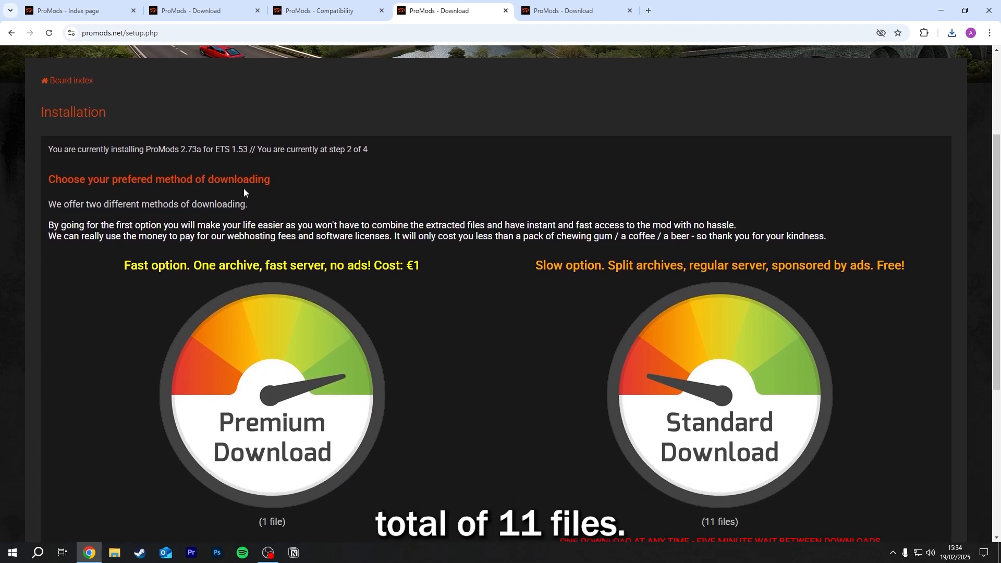
scroll("down", 3)
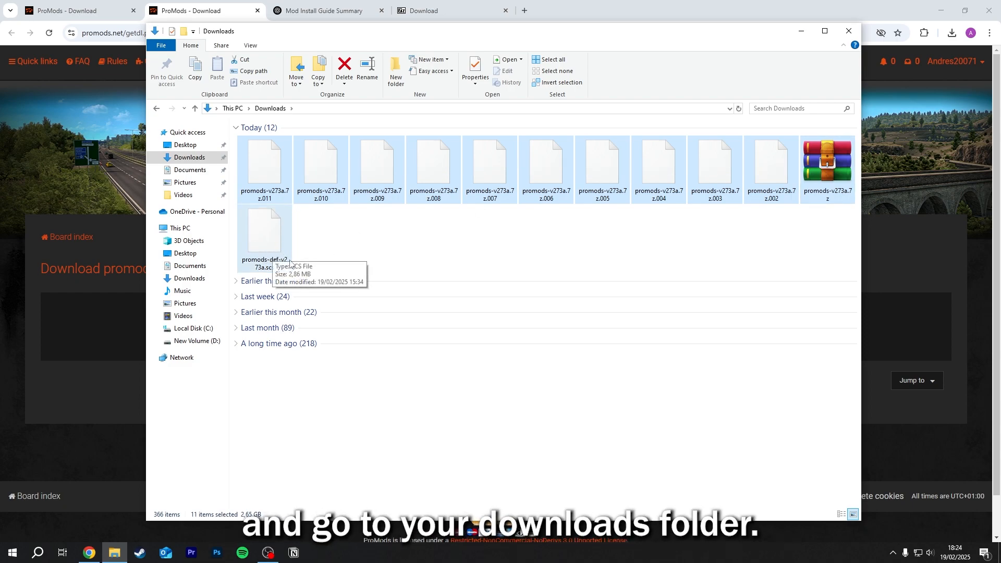
mouse_move(418, 248)
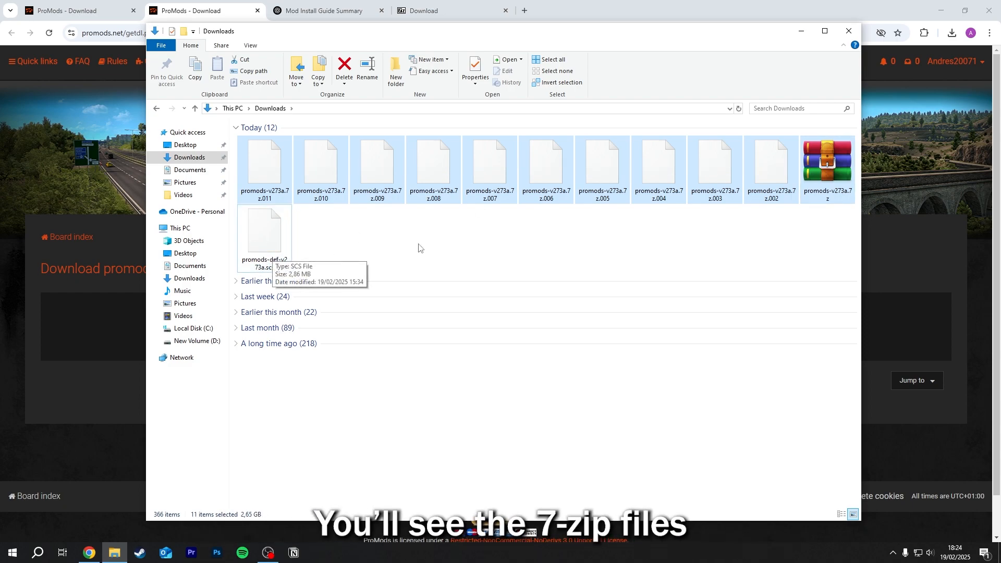
Extract the selected promods-v273a.7z parts with 7-Zip into the Downloads folder
right_click(542, 166)
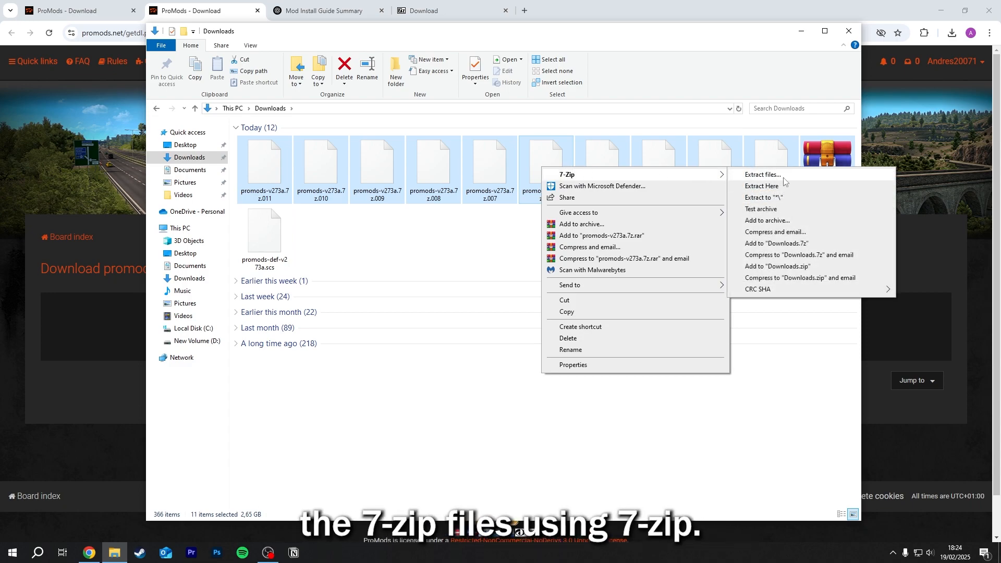
left_click(761, 175)
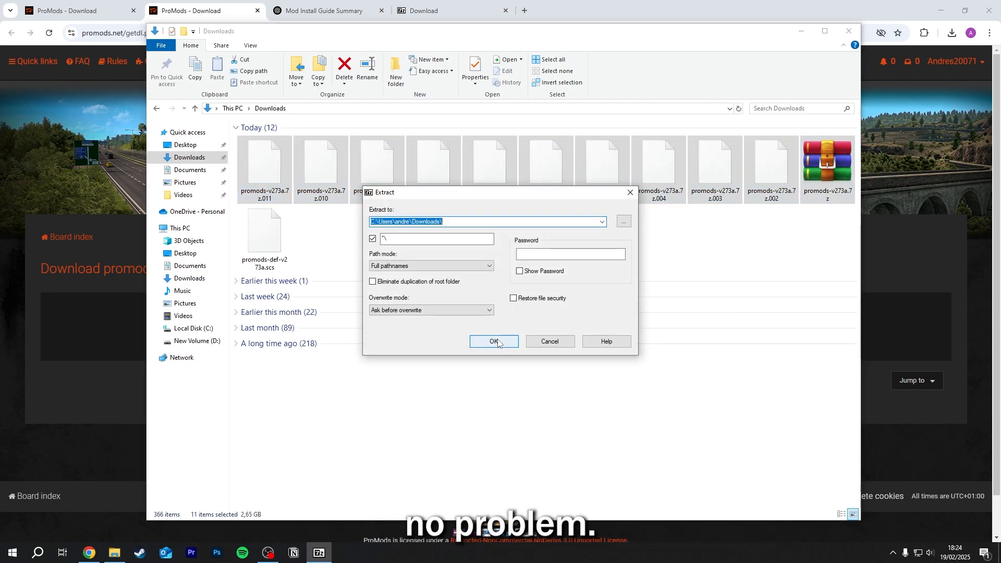
left_click(493, 341)
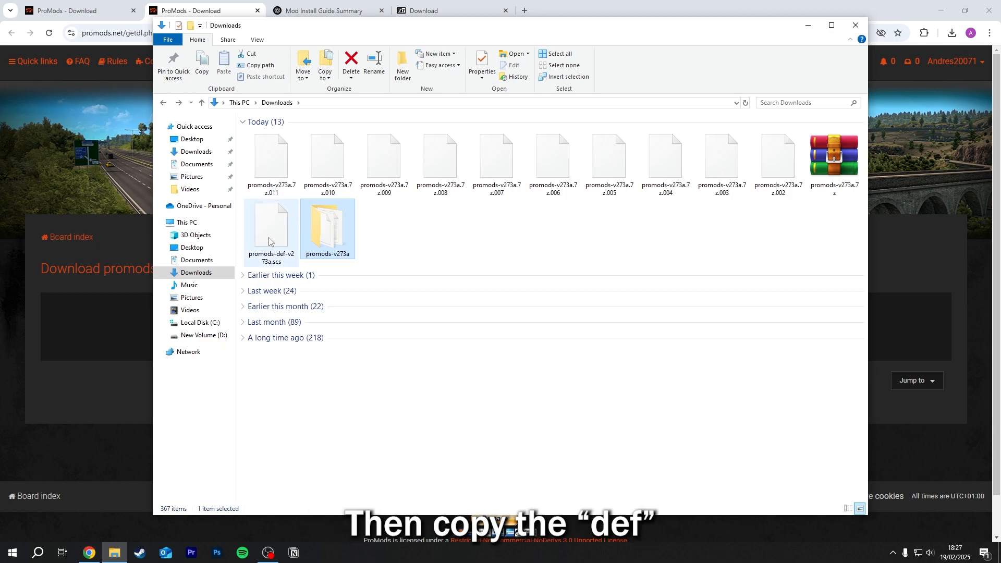
Select promods-def-v273a.scs and enter the extracted promods-v273a folder
left_click(272, 229)
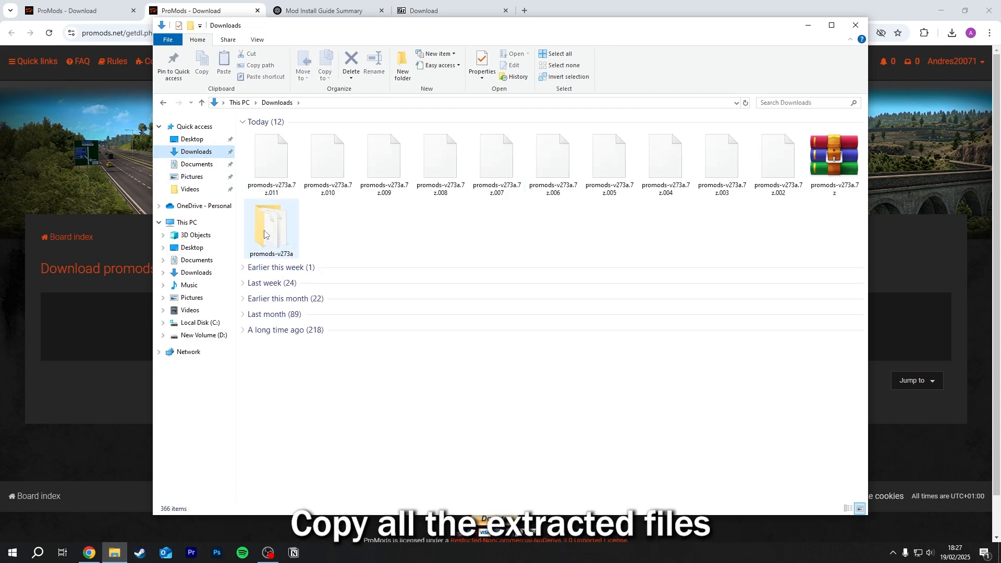
double_click(271, 225)
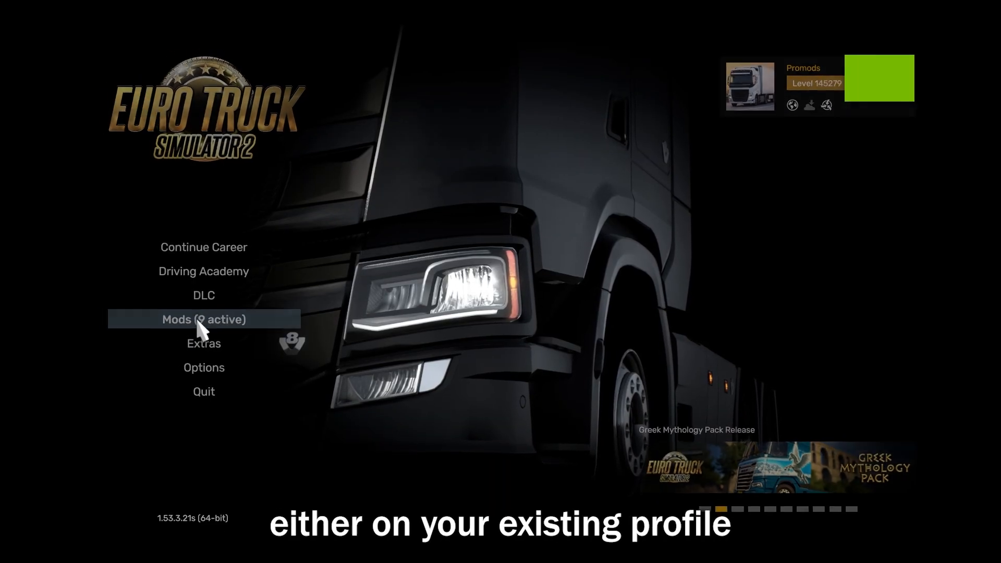
In Mod Manager, make the ProMods 2.73 packages active and confirm the changes
left_click(204, 319)
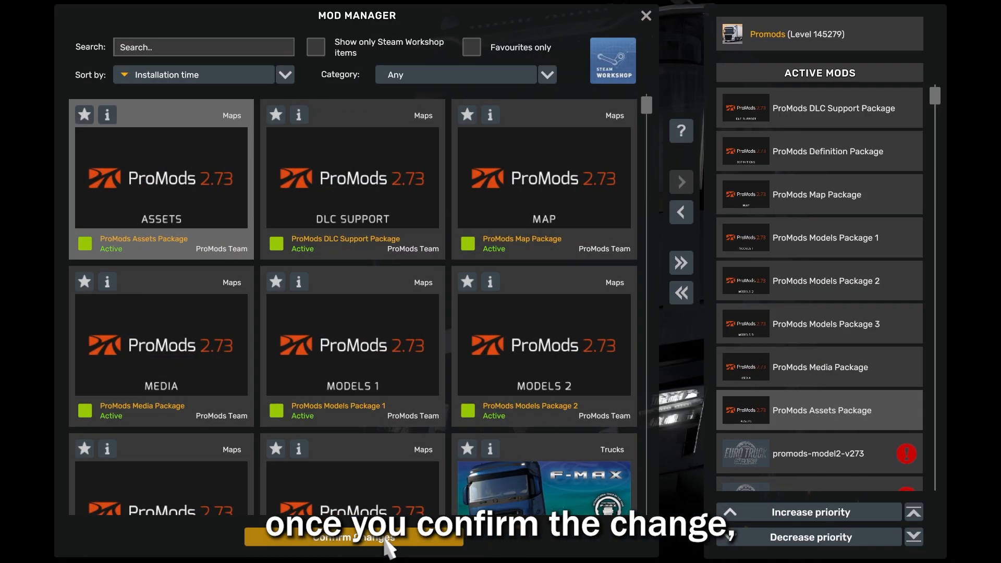
left_click(354, 537)
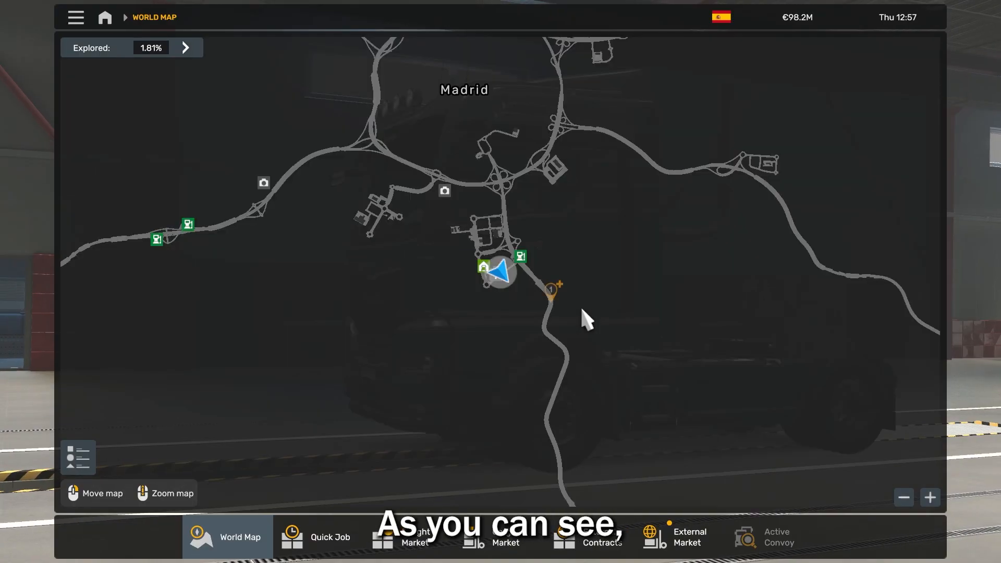
Zoom the world map out over Spain and Portugal to show the ProMods road network
scroll("down", 3)
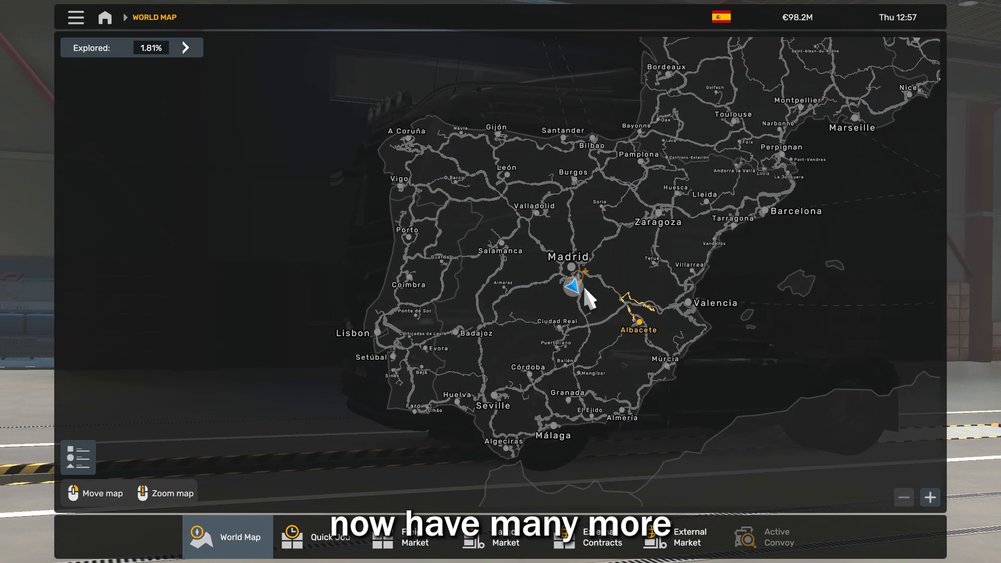